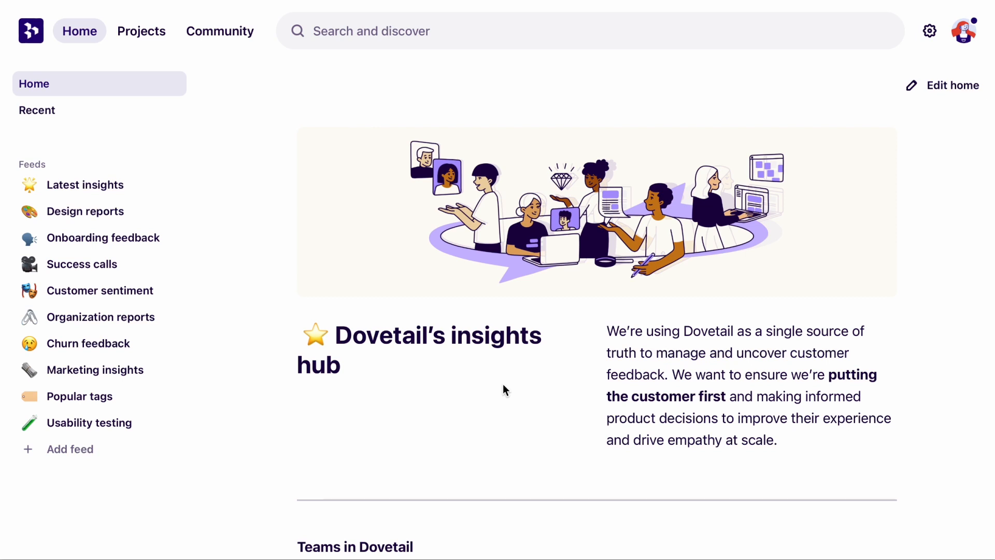
mouse_move(912, 52)
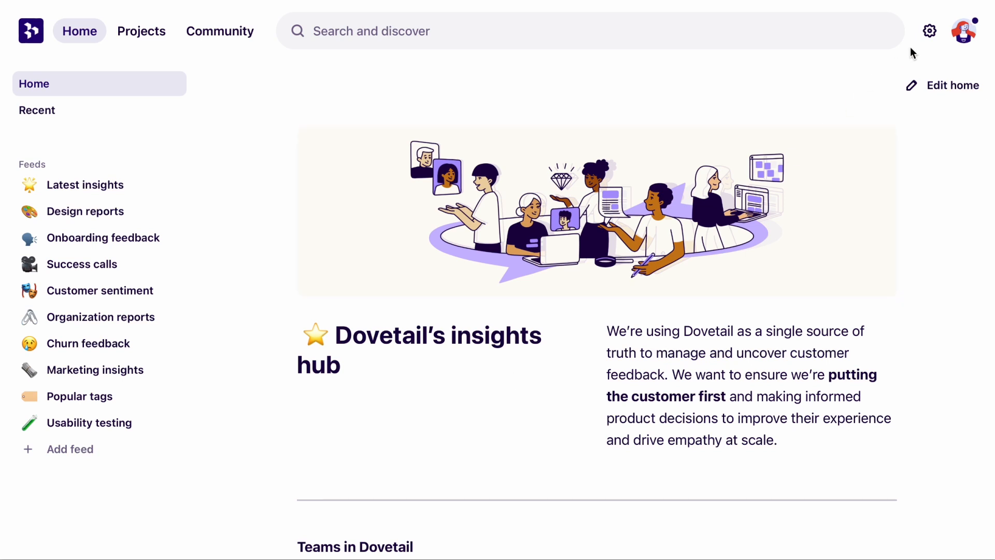
Go to workspace settings and show the Integrations page listing Google Drive and others
left_click(929, 30)
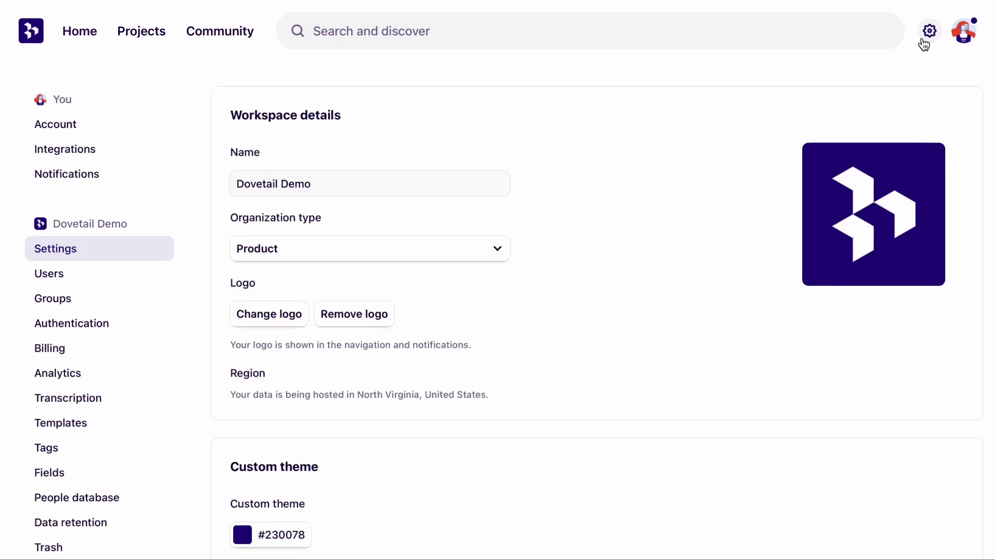
left_click(65, 149)
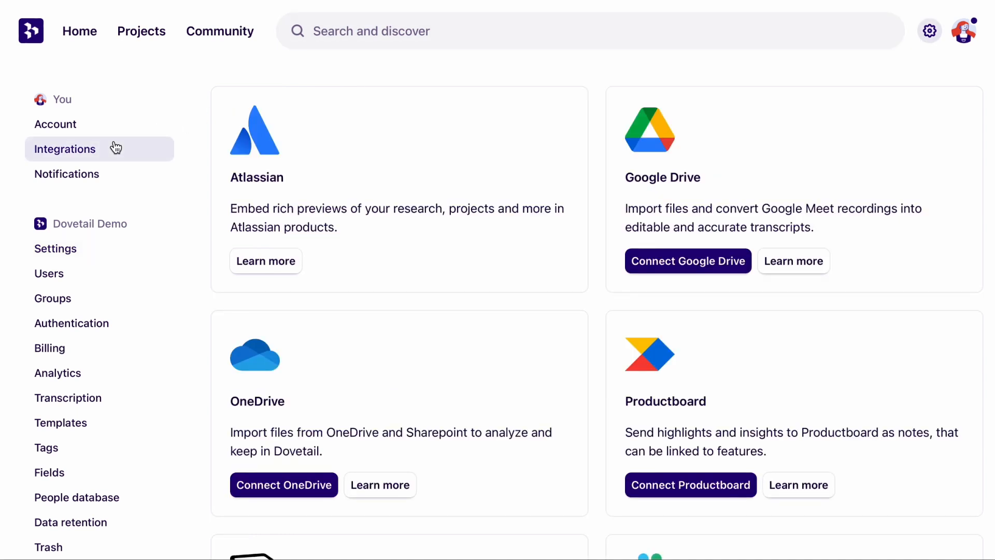
mouse_move(507, 231)
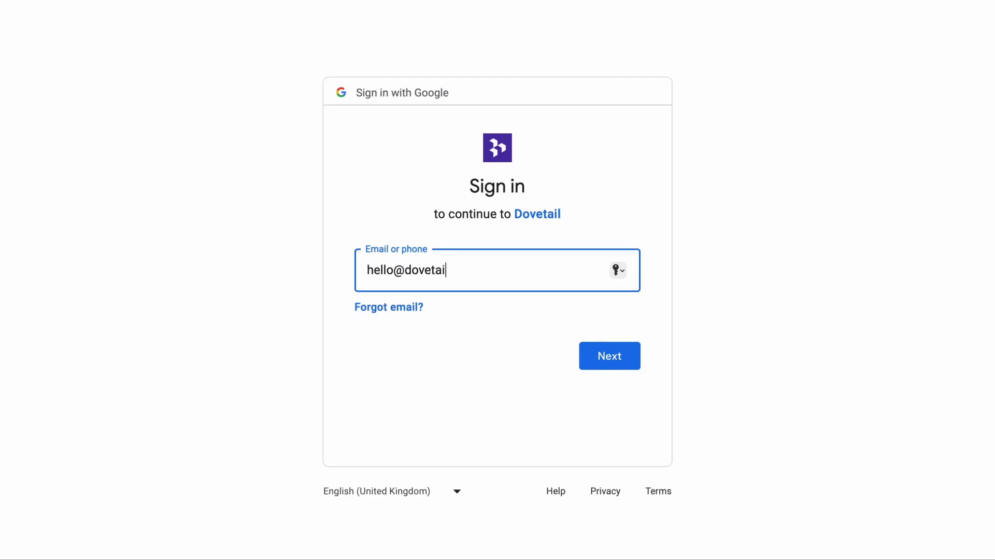
Sign in with the Google account password and allow Dovetail access to Drive files
left_click(609, 356)
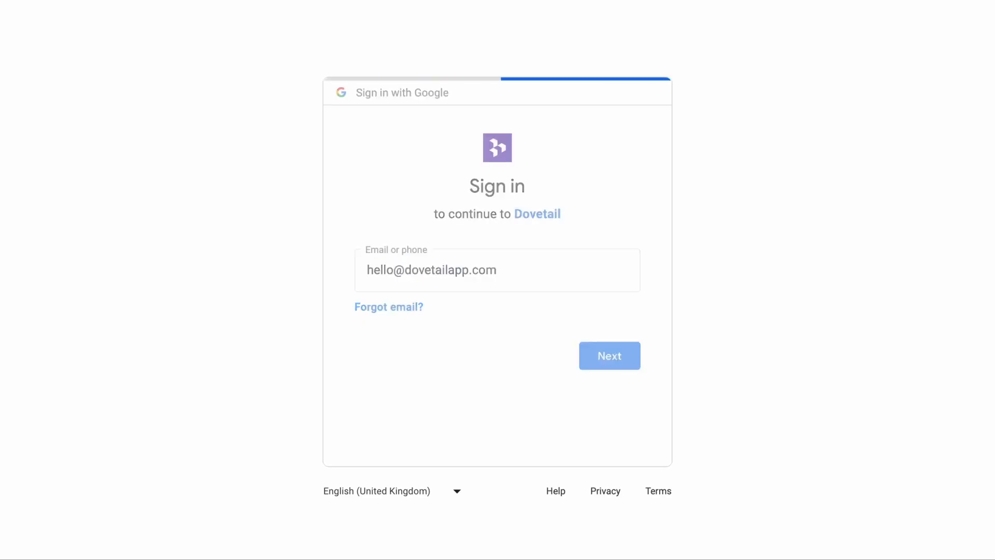
left_click(609, 355)
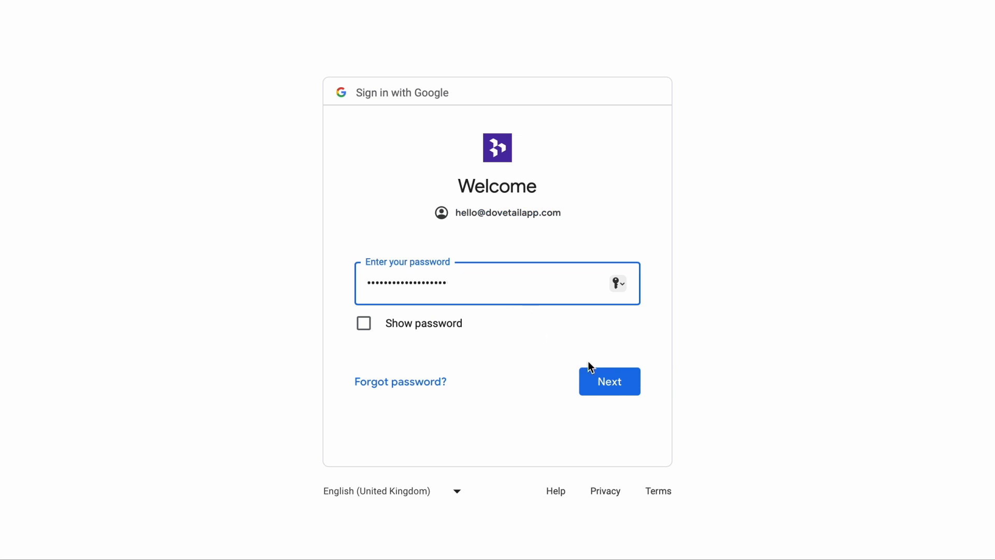
left_click(608, 381)
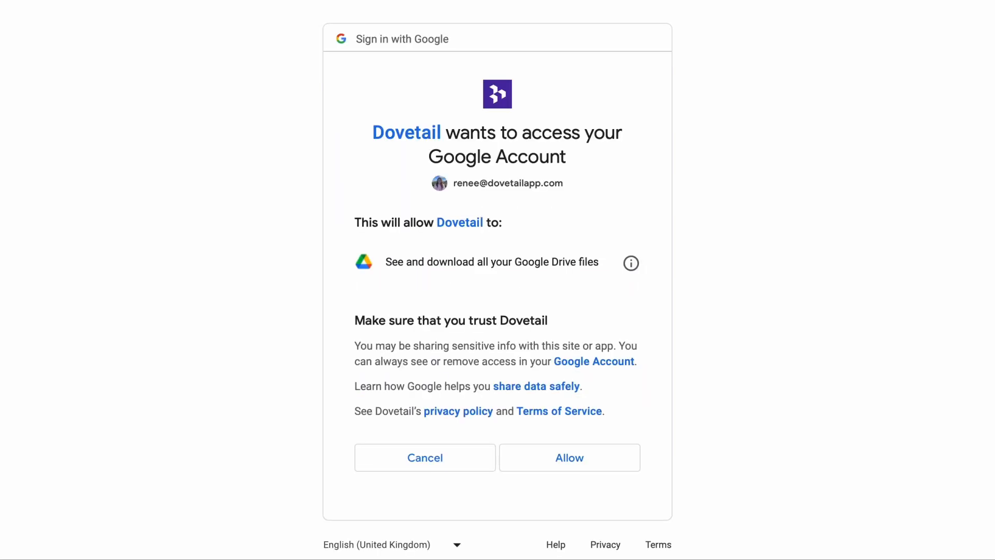
left_click(569, 457)
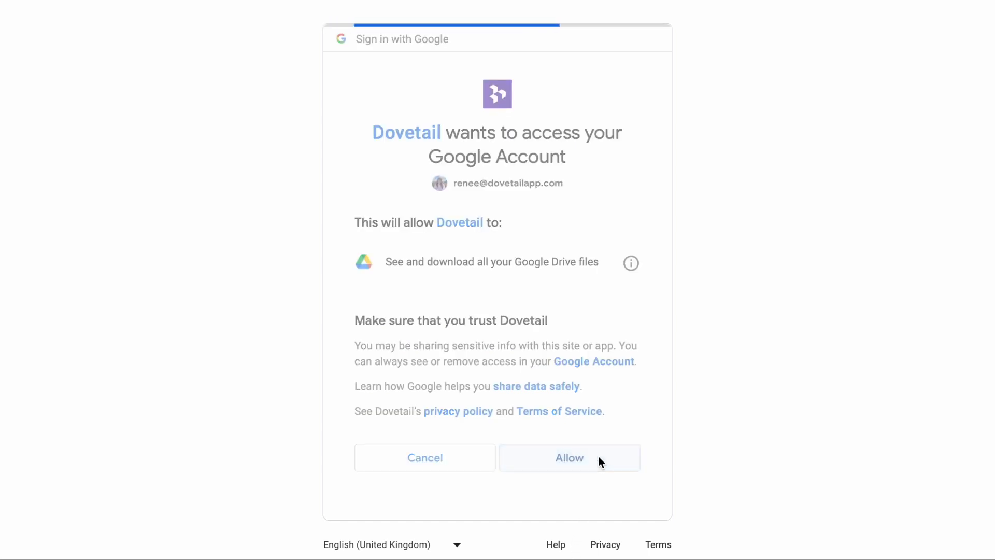
Confirm the Drive connection and return to the Research Project notes board
left_click(569, 457)
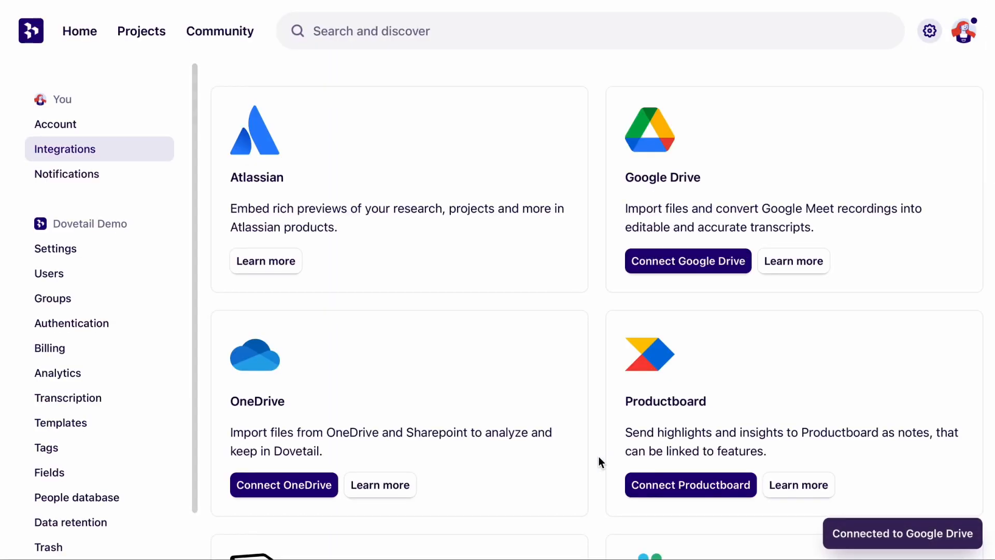
left_click(687, 261)
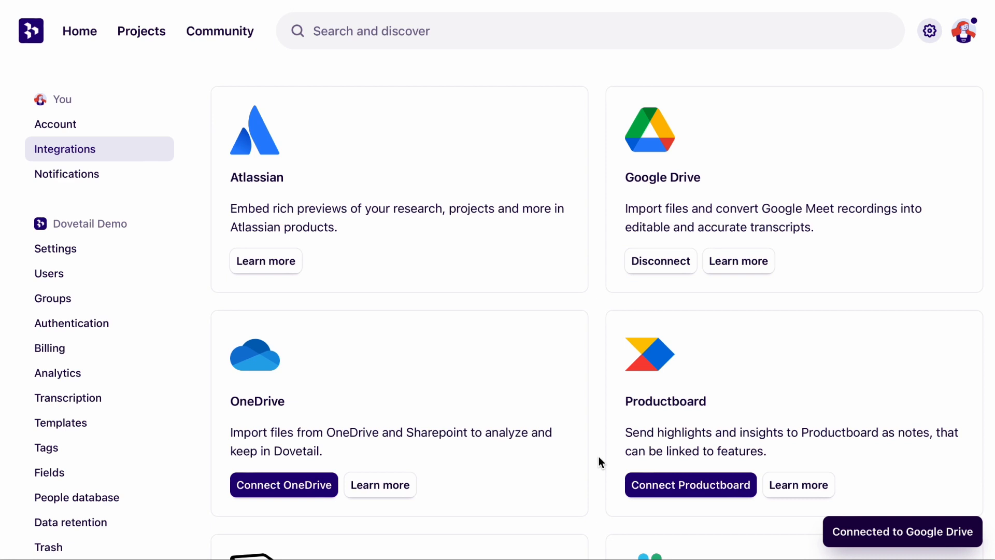
left_click(141, 30)
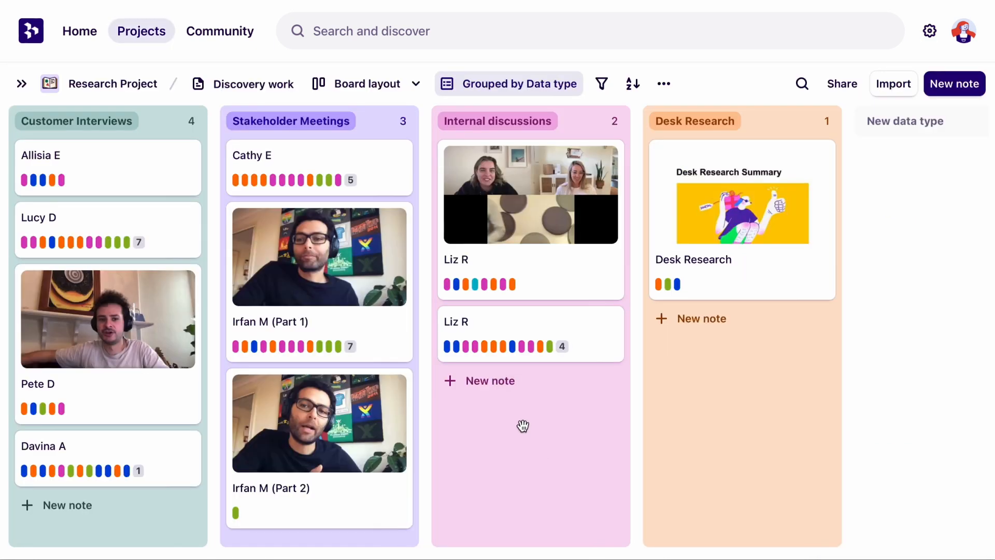
left_click(488, 381)
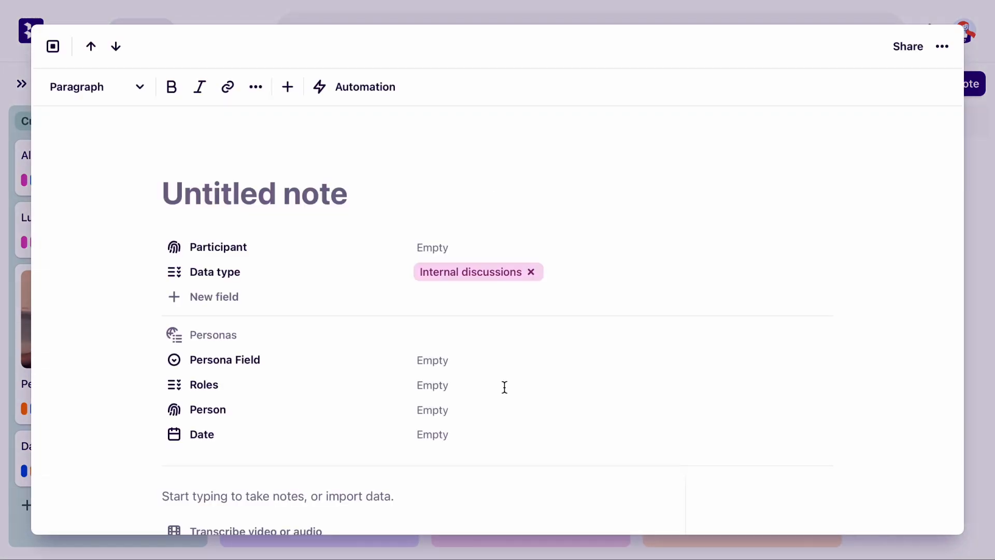
scroll("down", 3)
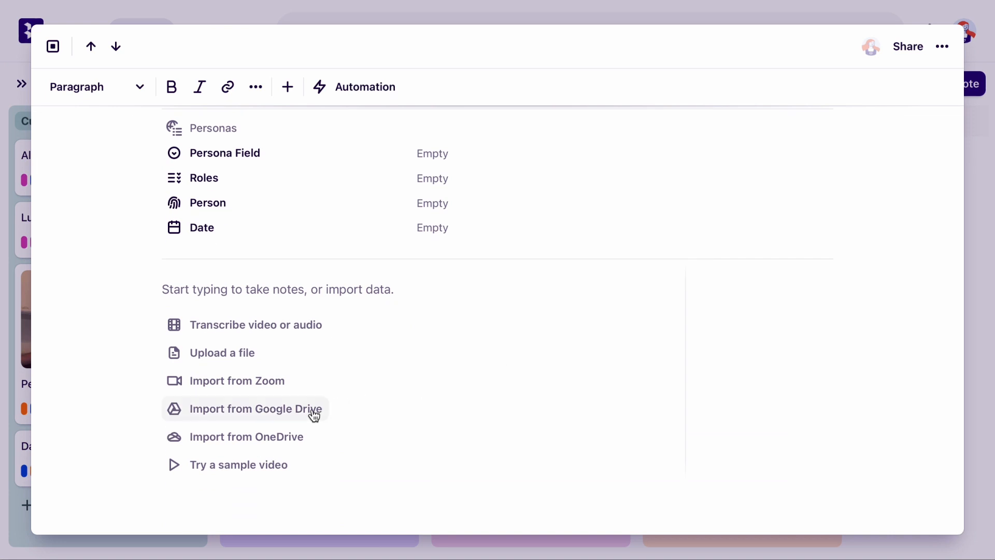
left_click(256, 408)
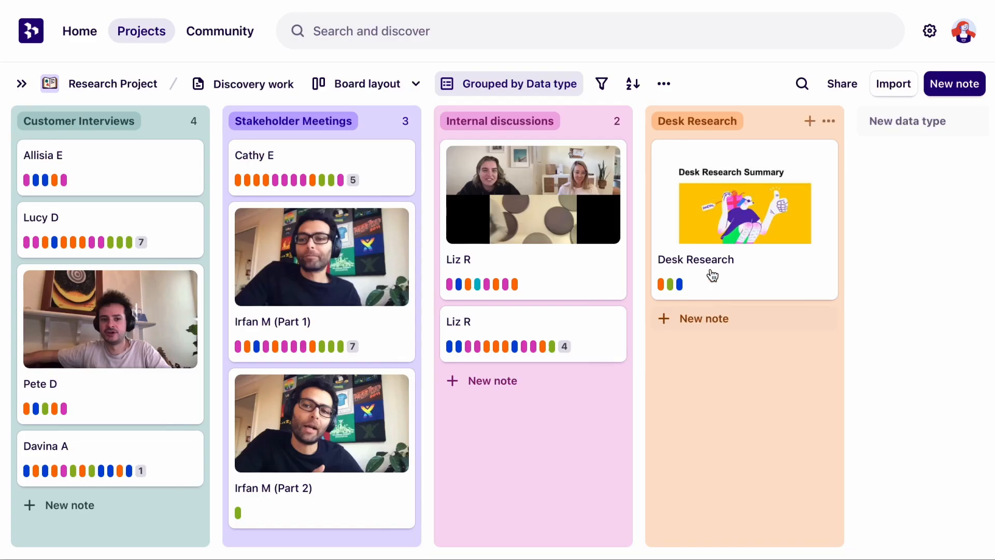
Import the Google Meets recording from Google Drive as a note under No data type
left_click(892, 83)
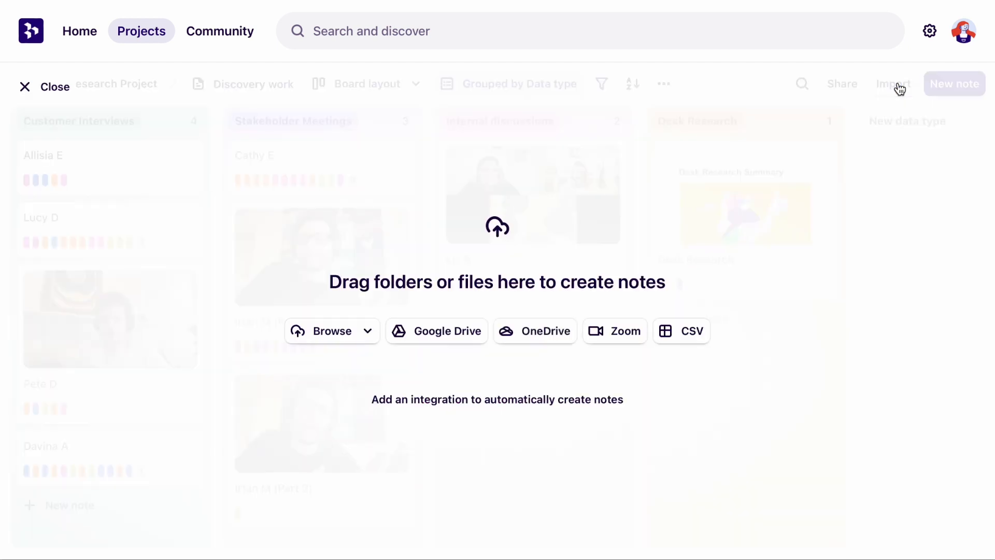
left_click(437, 330)
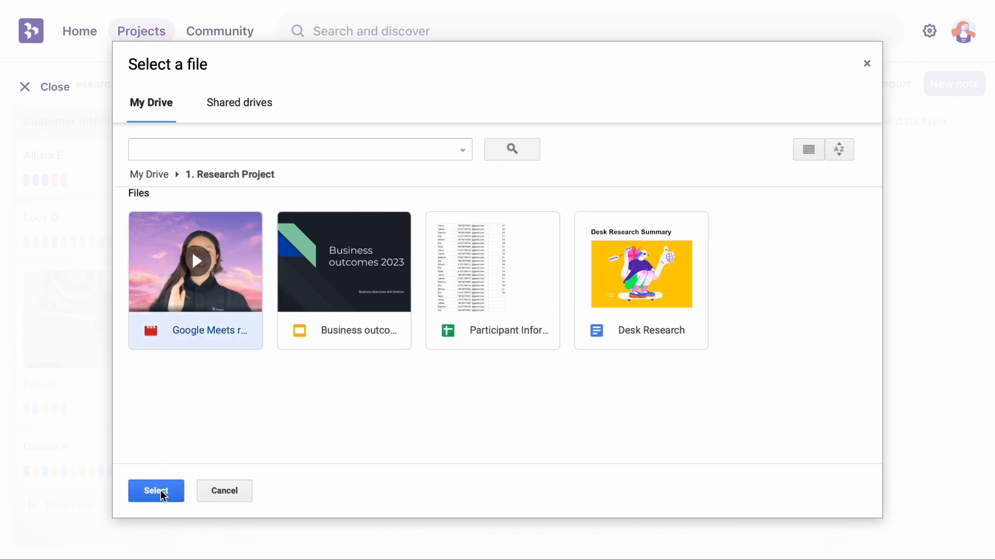
left_click(155, 490)
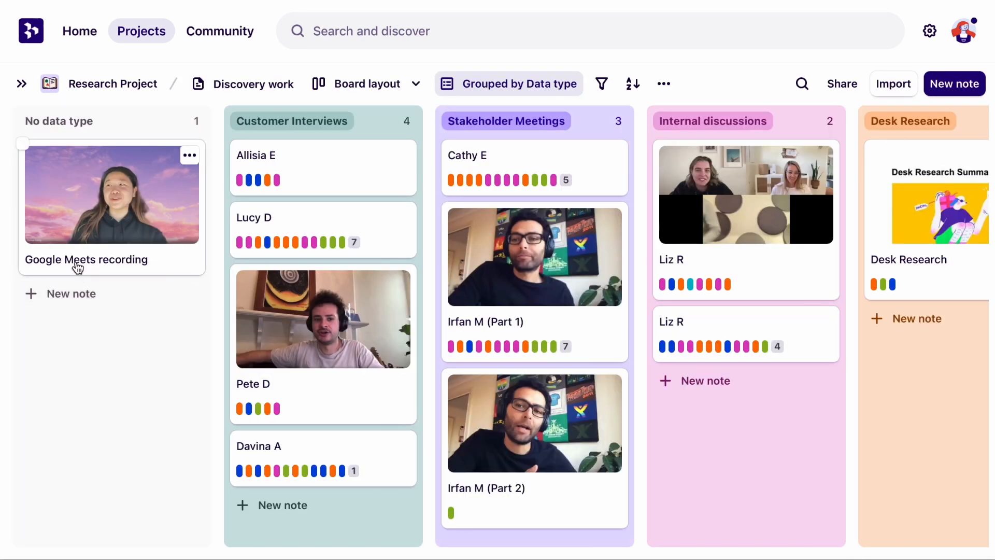
Import the remaining Drive files into Desk Research, then go to the project's Insight board
left_click(892, 83)
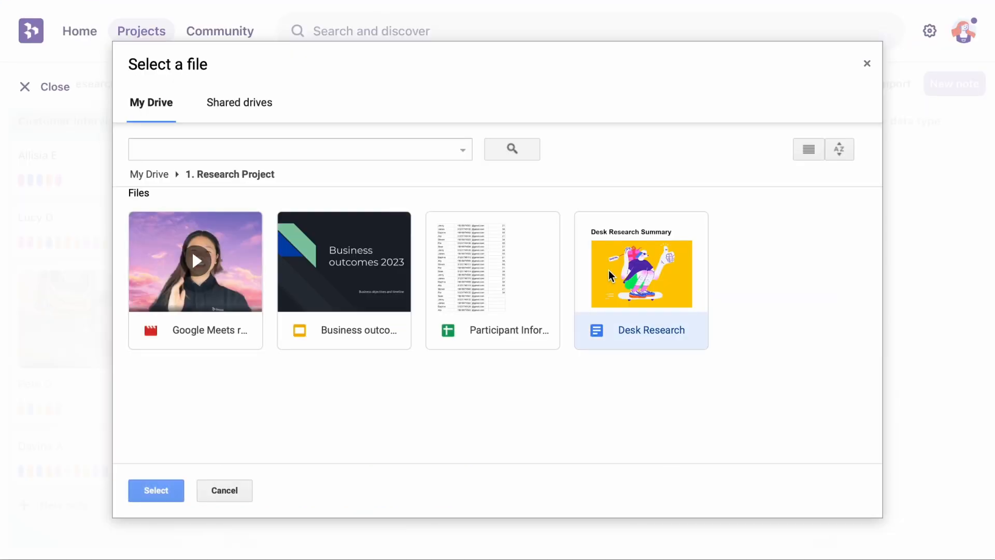
left_click(155, 490)
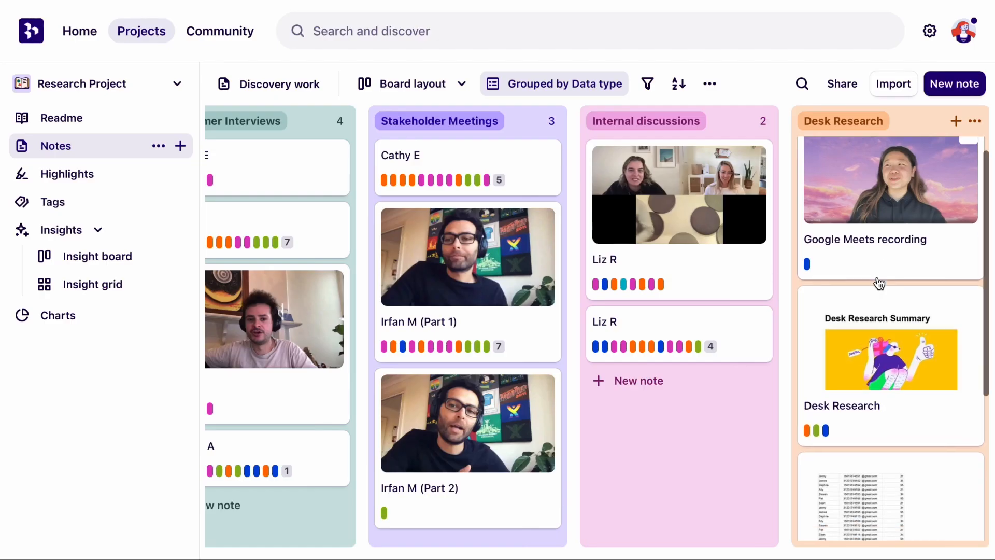
scroll("down", 3)
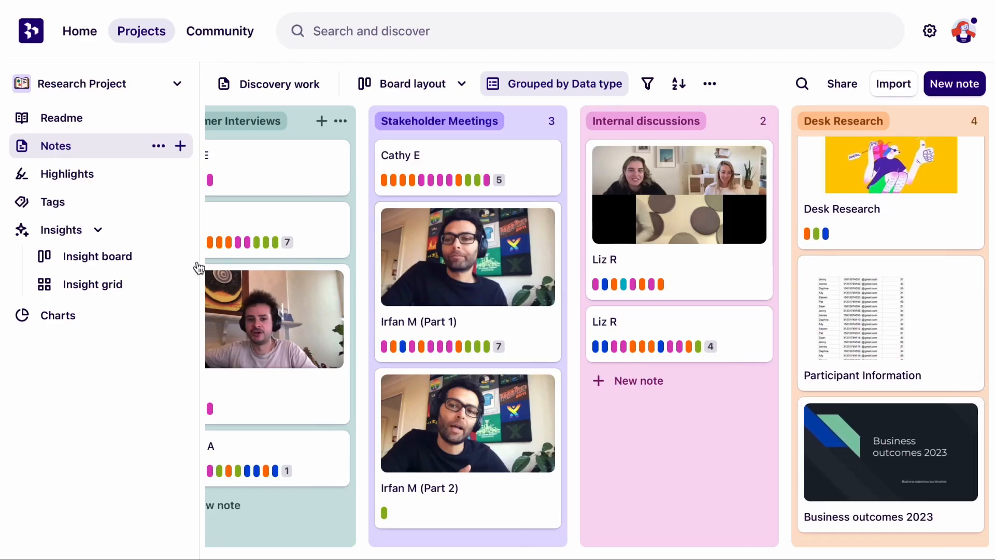
left_click(97, 256)
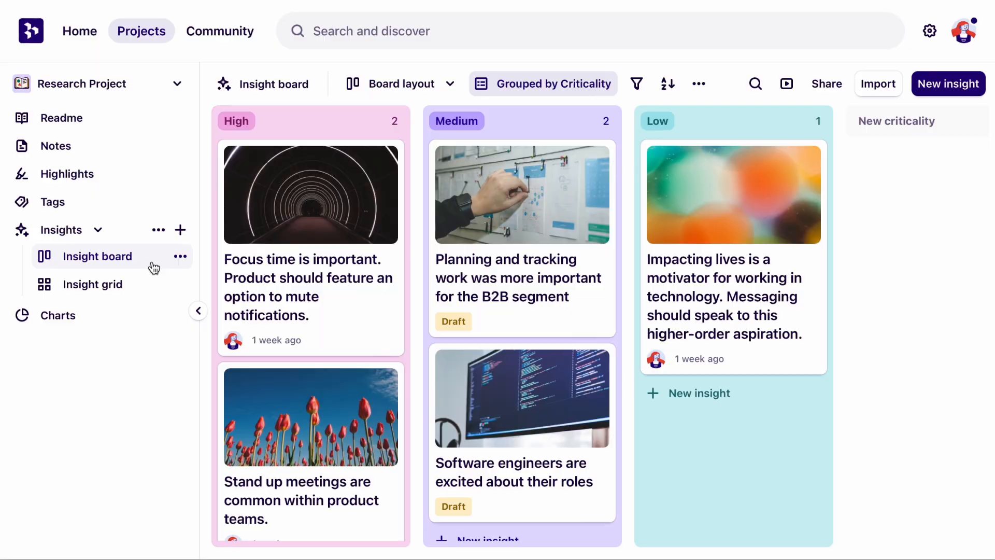